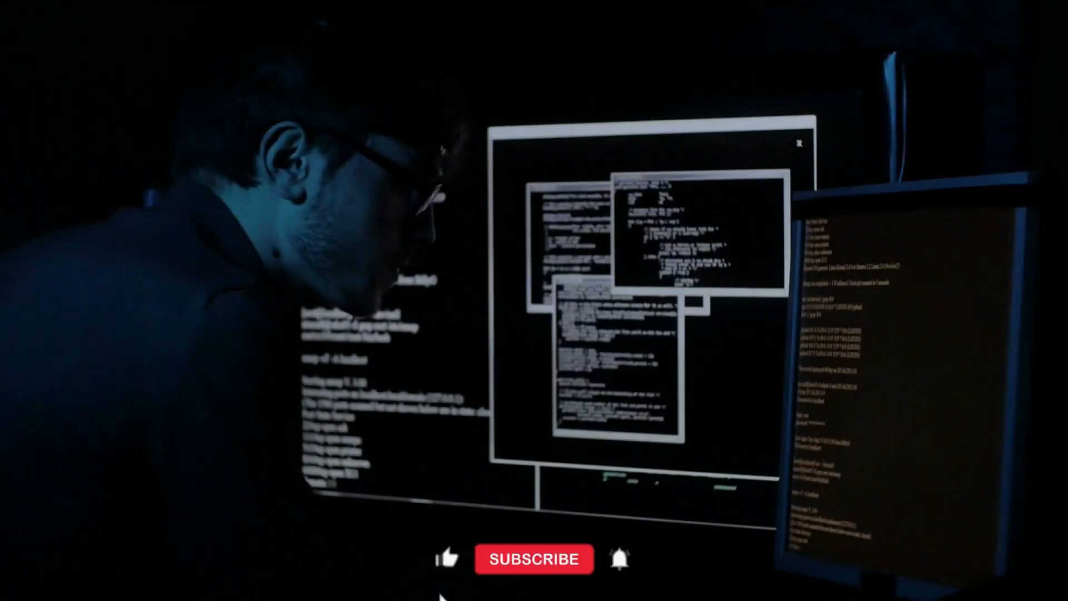
{"action": "left_click", "coordinate": [535, 559]}
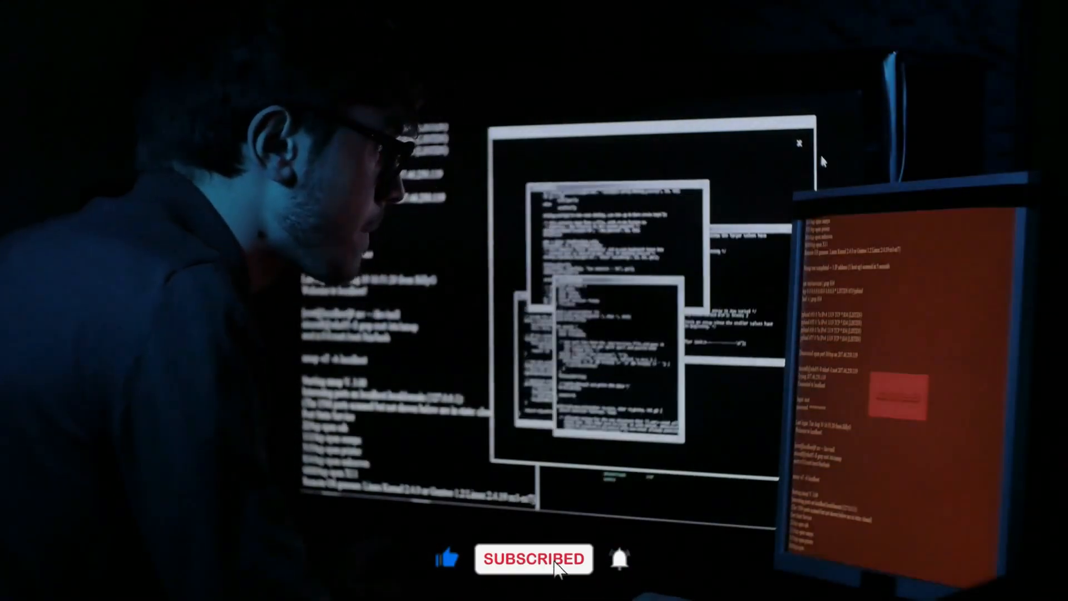